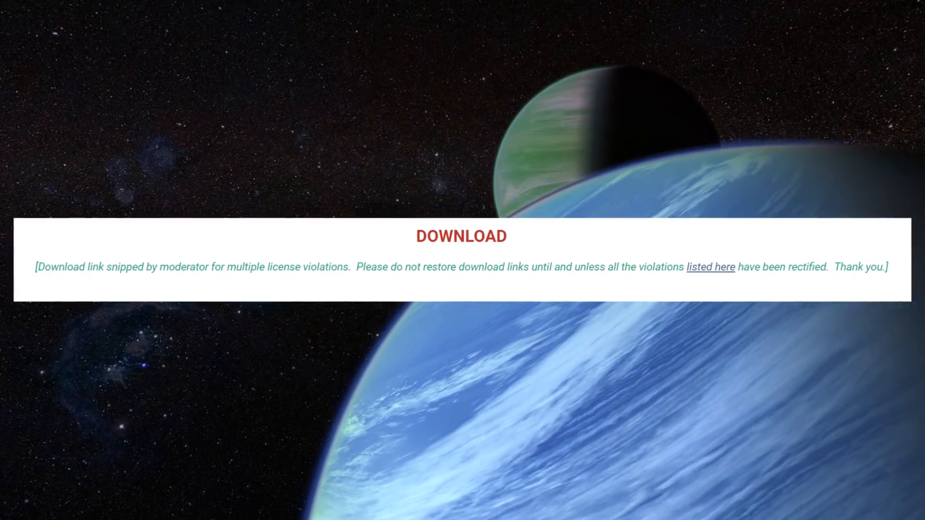
Scroll the Stock Visual Enhancements post down to its TO INSTALL mod list.
scroll(down, 3)
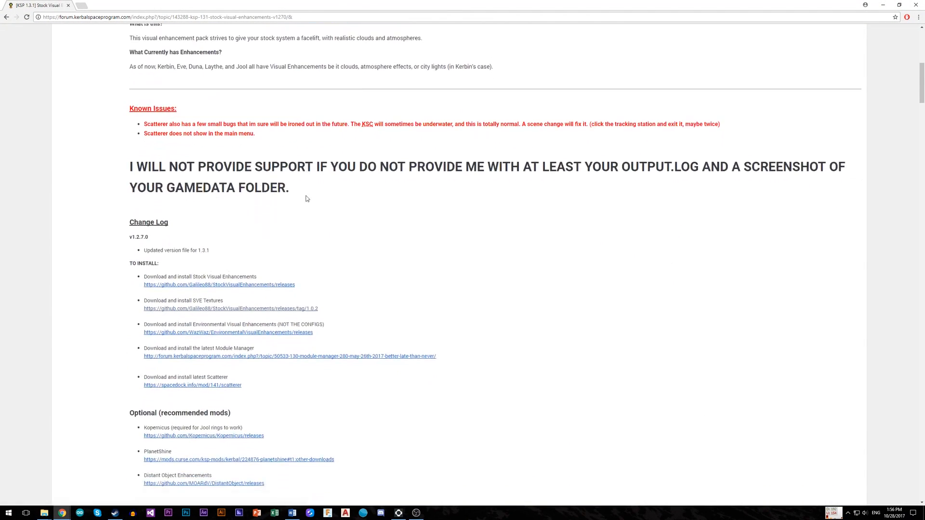
Download SVE_HighResTextures.zip from the SVE_Textures 1.0.2 GitHub release page.
scroll(down, 3)
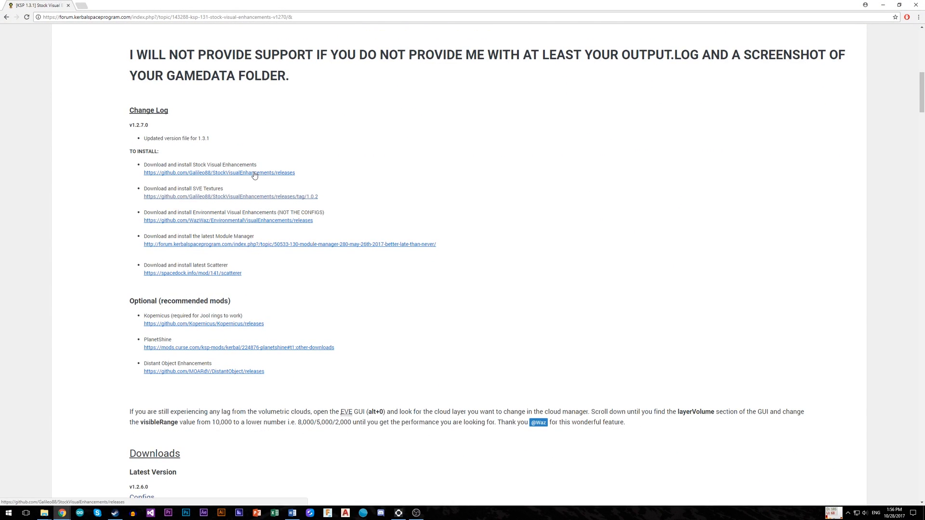
click(219, 173)
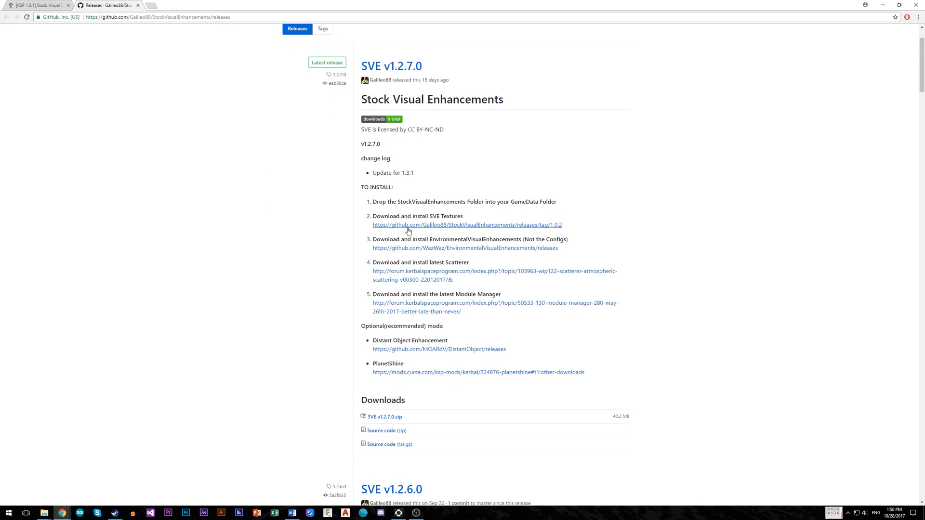
click(467, 225)
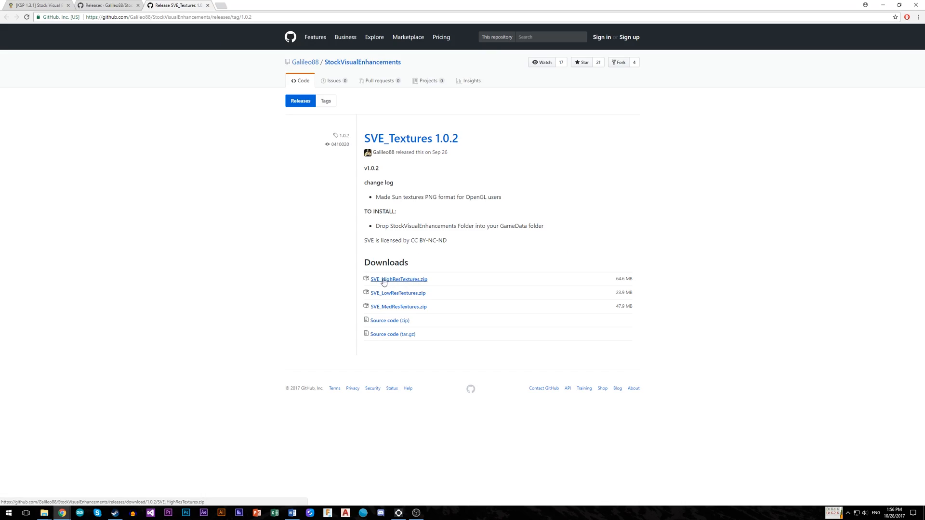
click(399, 279)
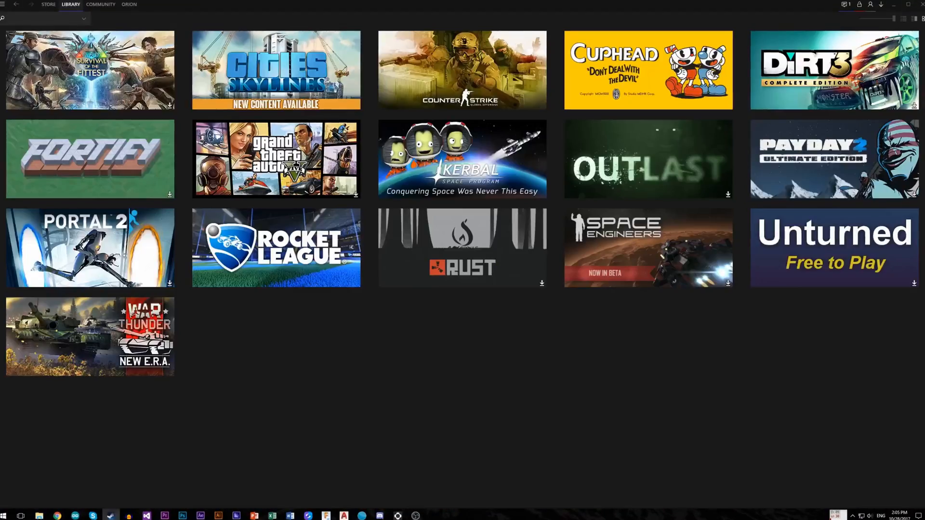
Browse Kerbal Space Program's local files from its Steam Properties.
right_click(462, 158)
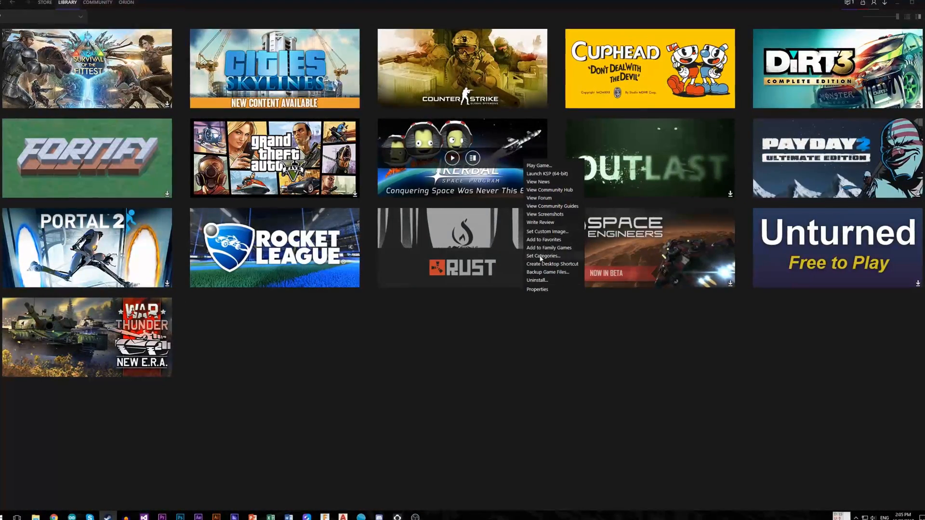
click(538, 289)
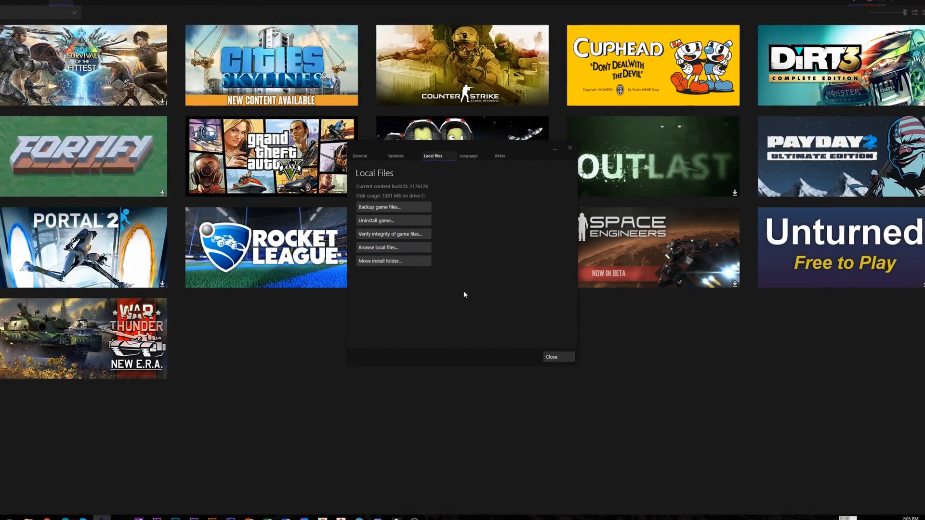
click(378, 247)
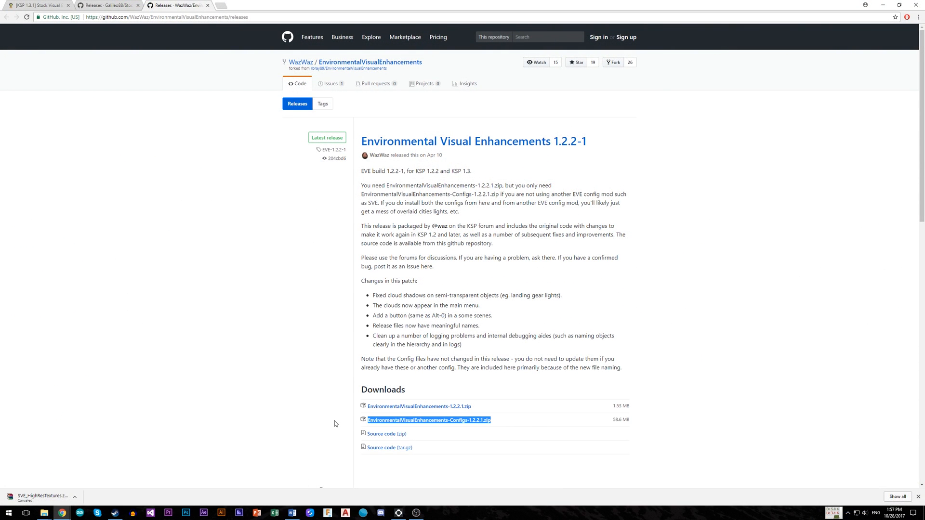
Save EnvironmentalVisualEnhancements-1.2.2.1.zip from GitHub into the Desktop Video folder.
click(417, 406)
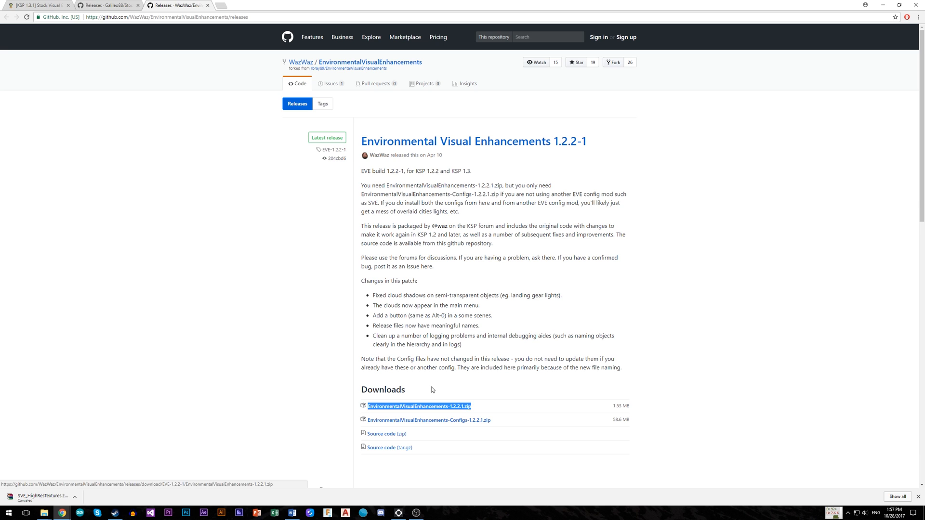
click(419, 406)
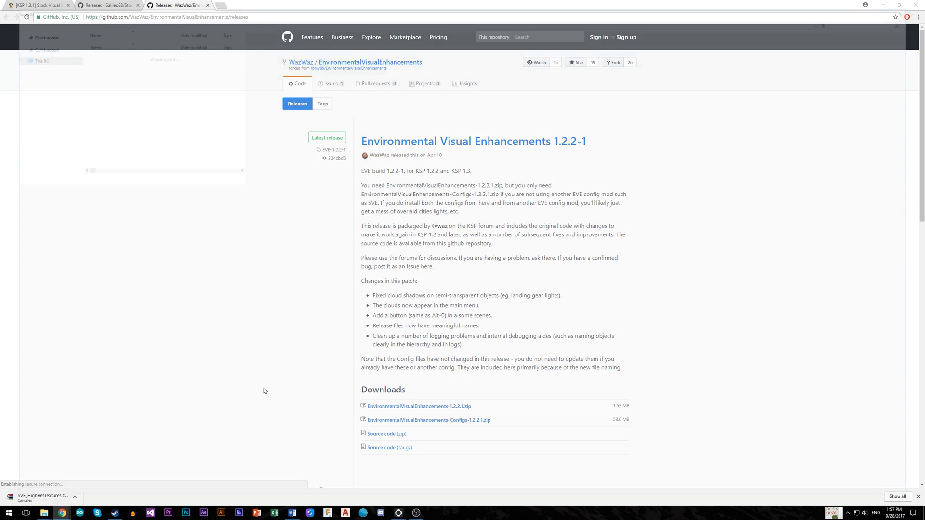
click(419, 406)
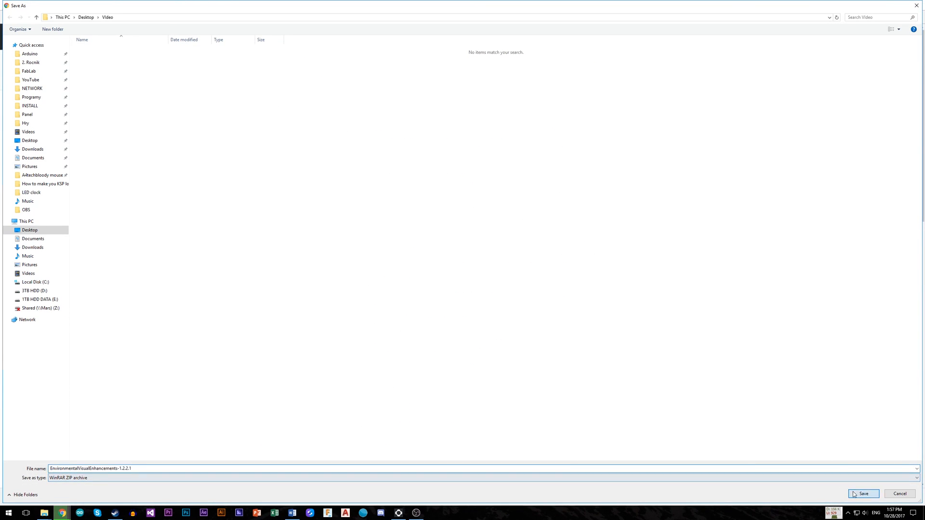
click(862, 494)
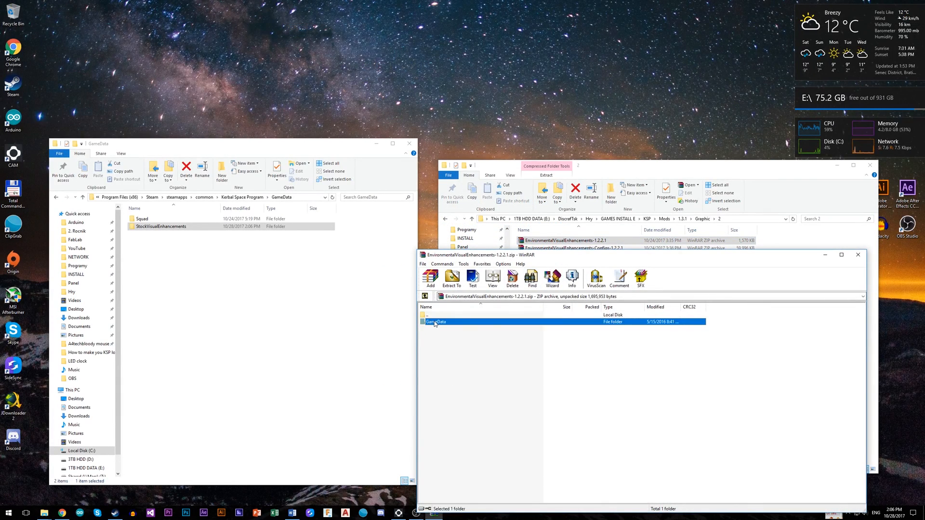
Open the archive's GameData folder in WinRAR.
double_click(436, 321)
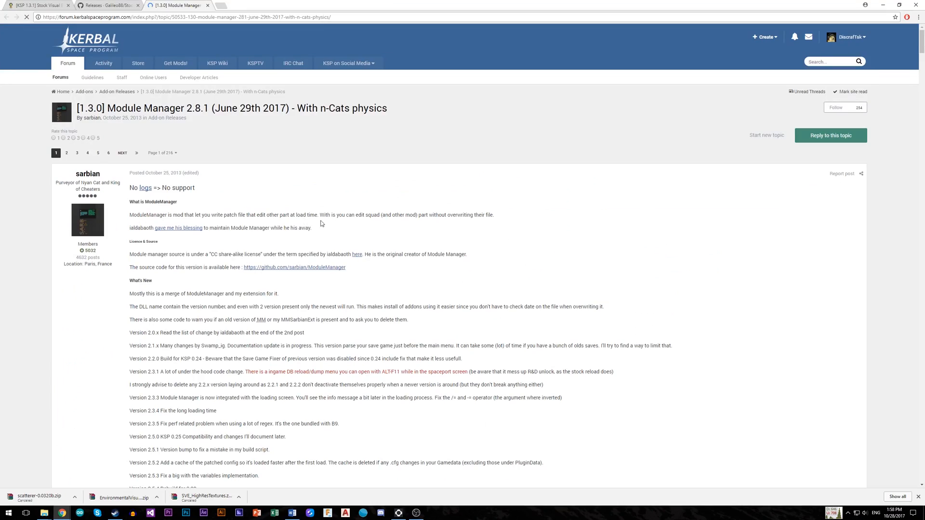
Get ModuleManager.2.8.1.zip from the Downloads section of the Module Manager thread.
click(79, 137)
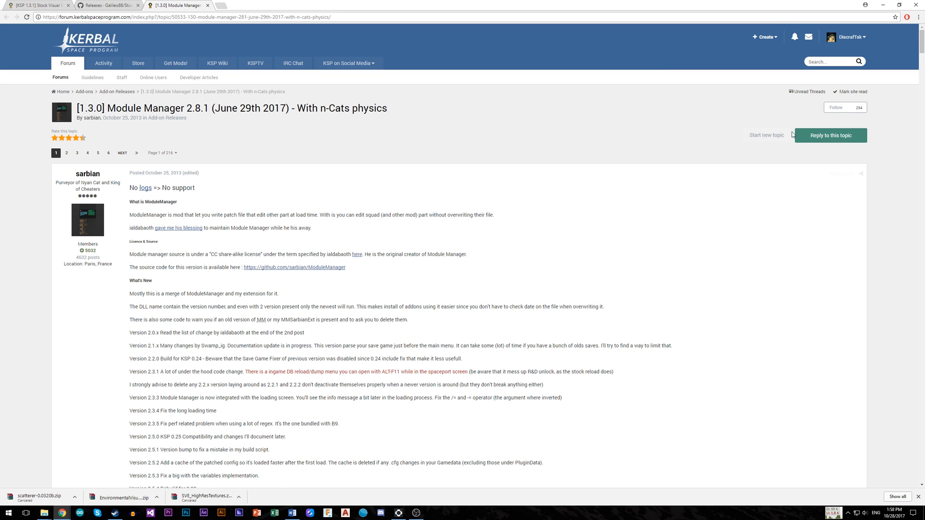
scroll(down, 3)
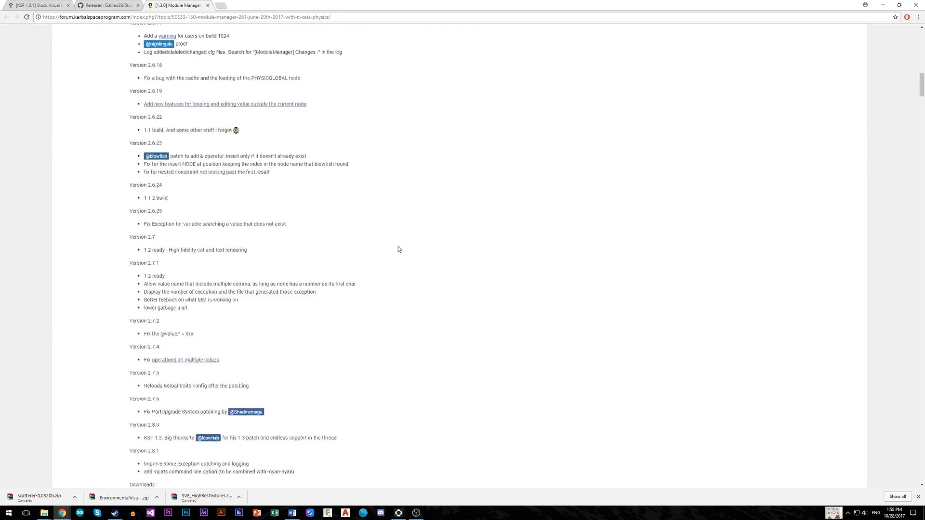
scroll(down, 3)
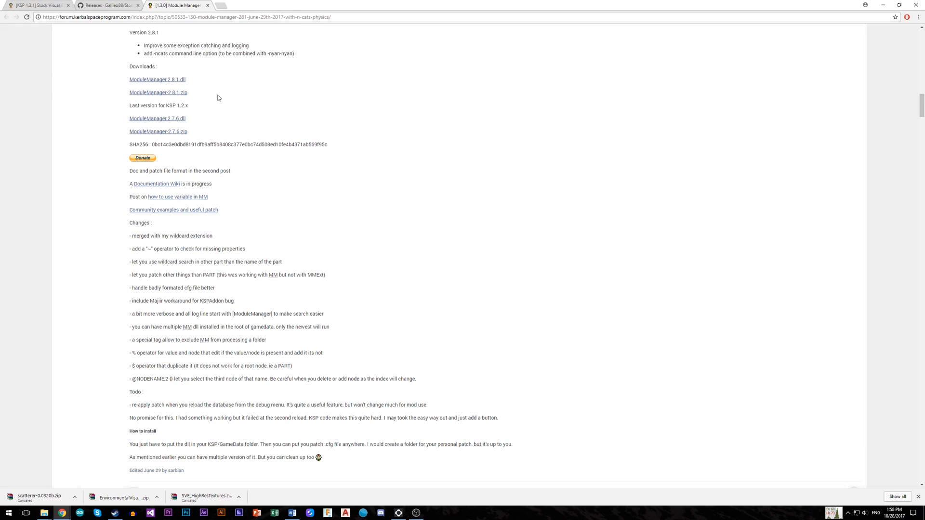
click(37, 5)
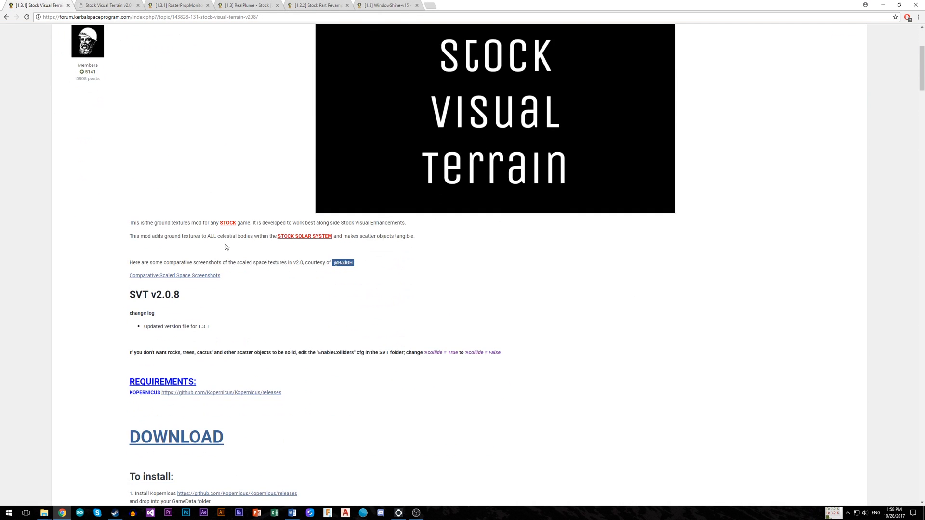
Save the Kopernicus zip to the Video folder and view the Pol terrain comparison.
scroll(down, 3)
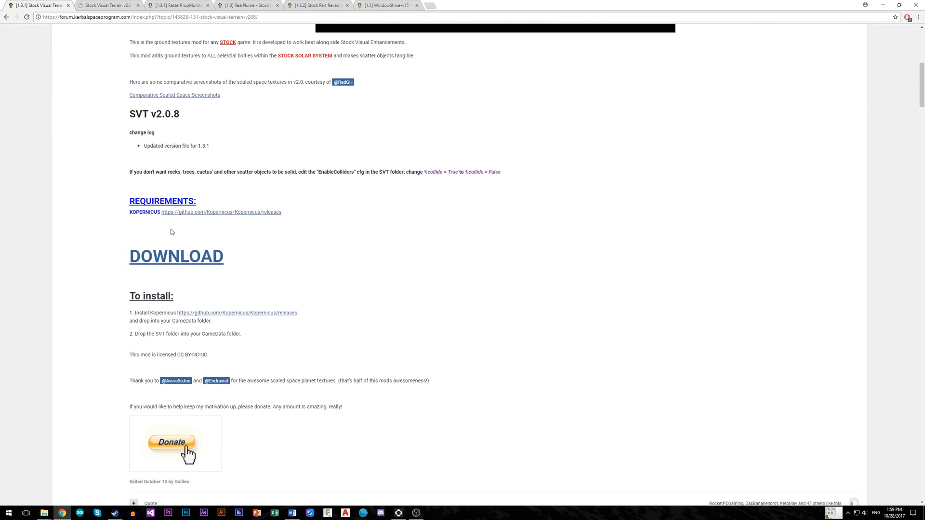
click(176, 256)
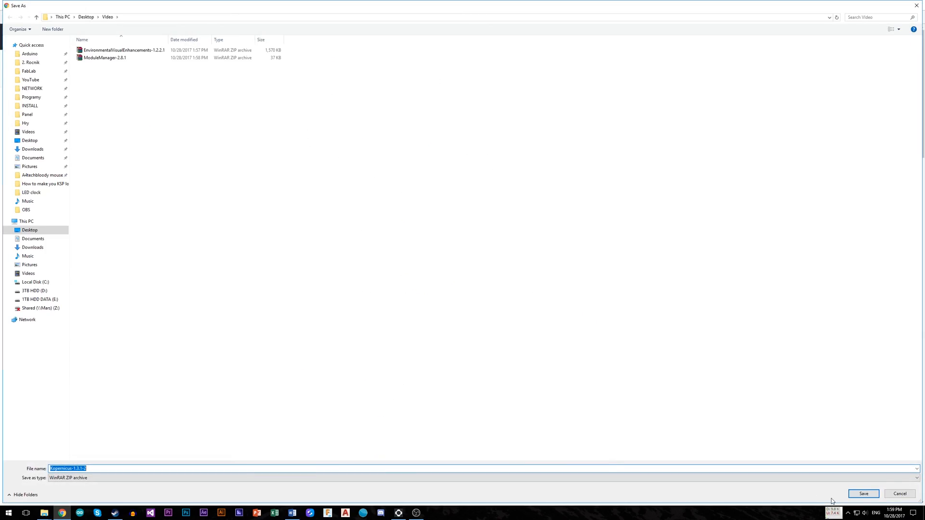
click(863, 494)
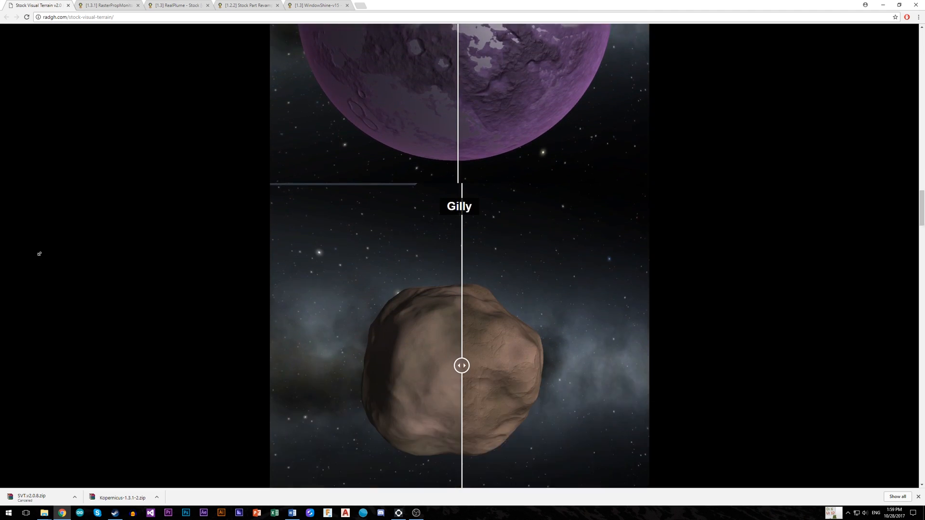
scroll(down, 3)
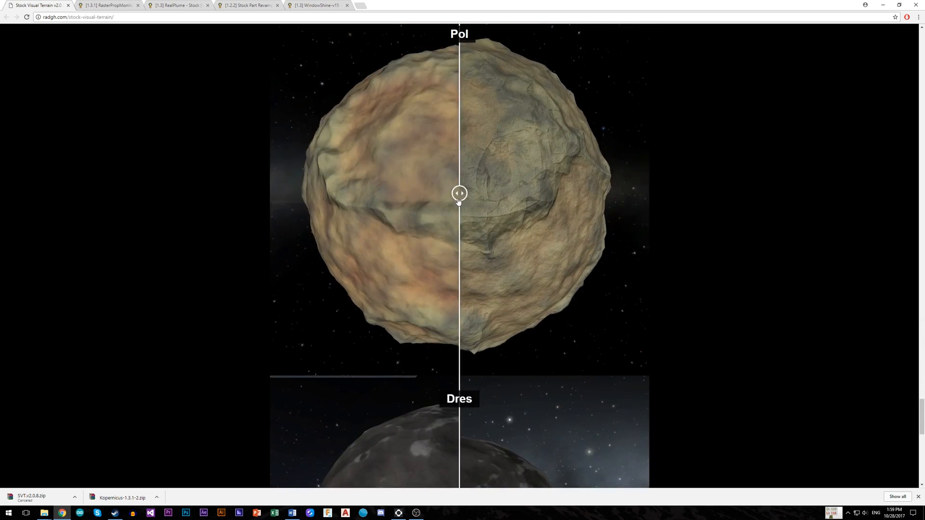
click(109, 6)
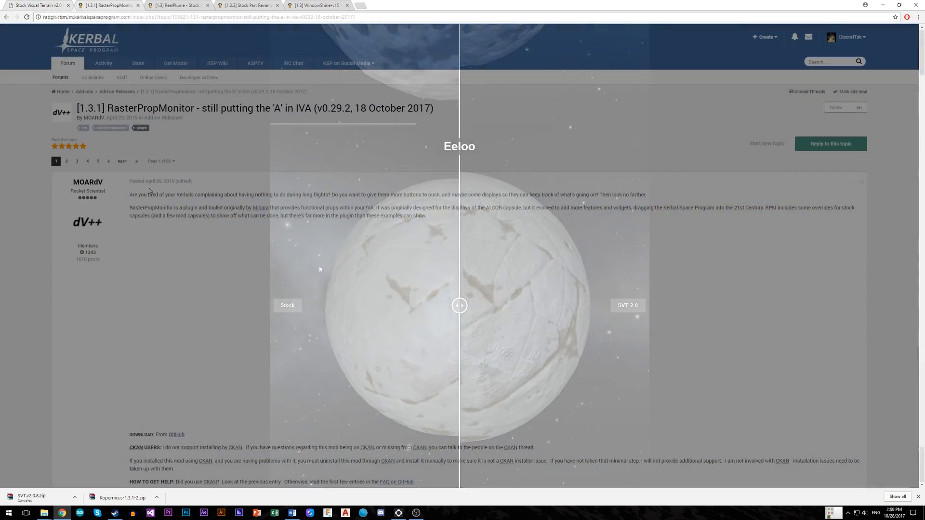
Scroll down the RasterPropMonitor forum thread toward its download.
scroll(down, 3)
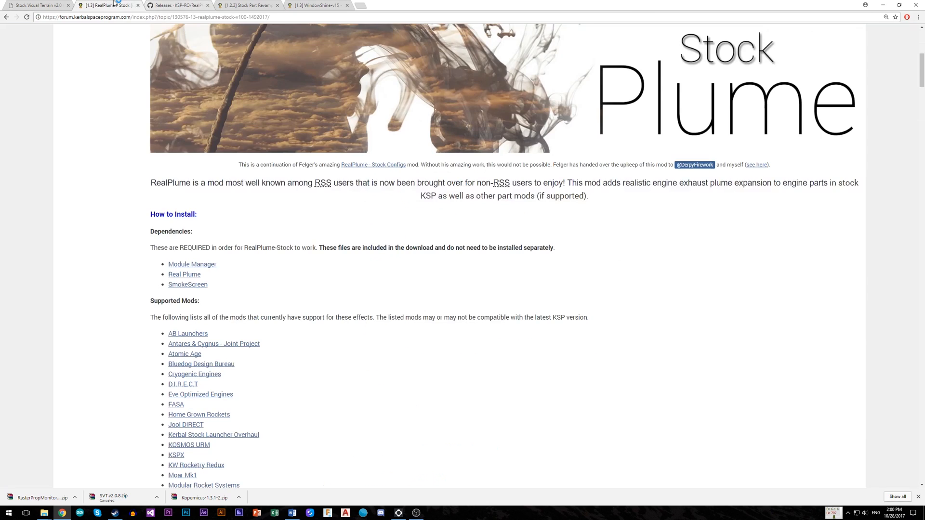
Download WindowShineTR-v14 and open GameData inside the WindowShine archive.
scroll(down, 3)
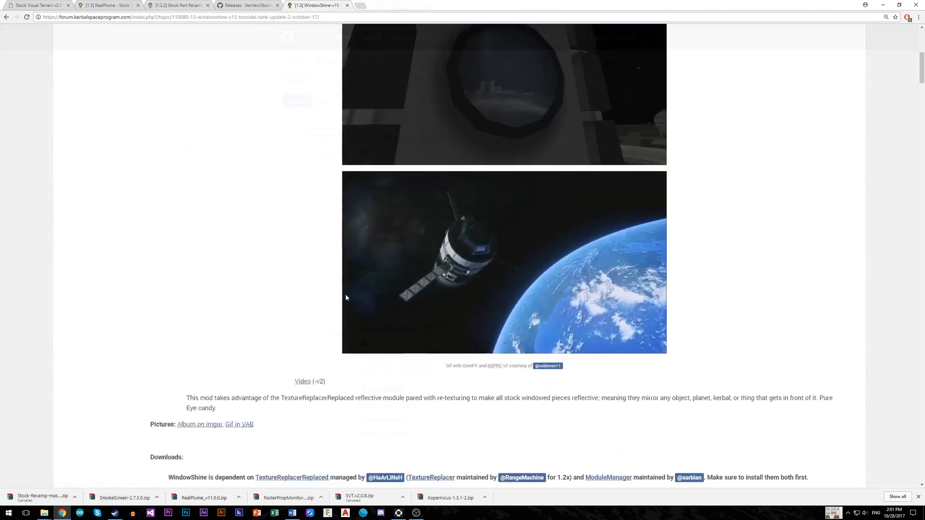
scroll(down, 3)
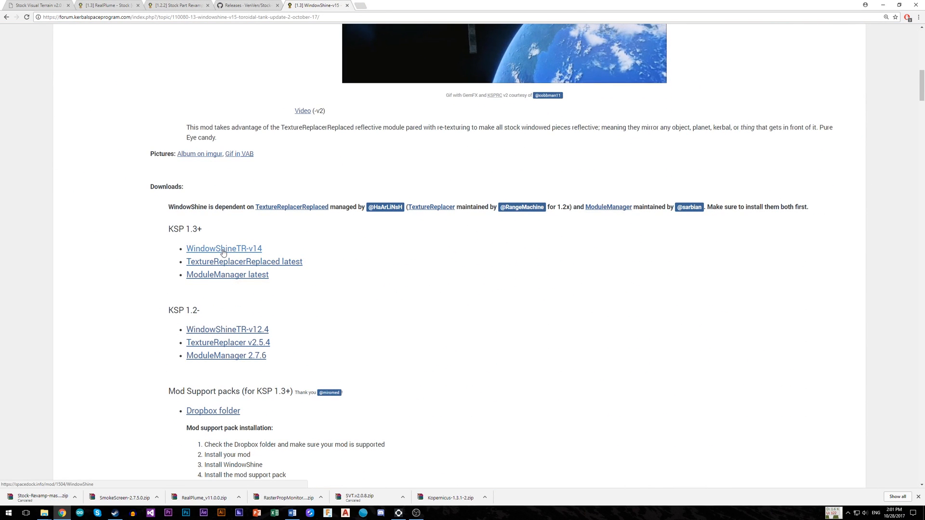
click(224, 249)
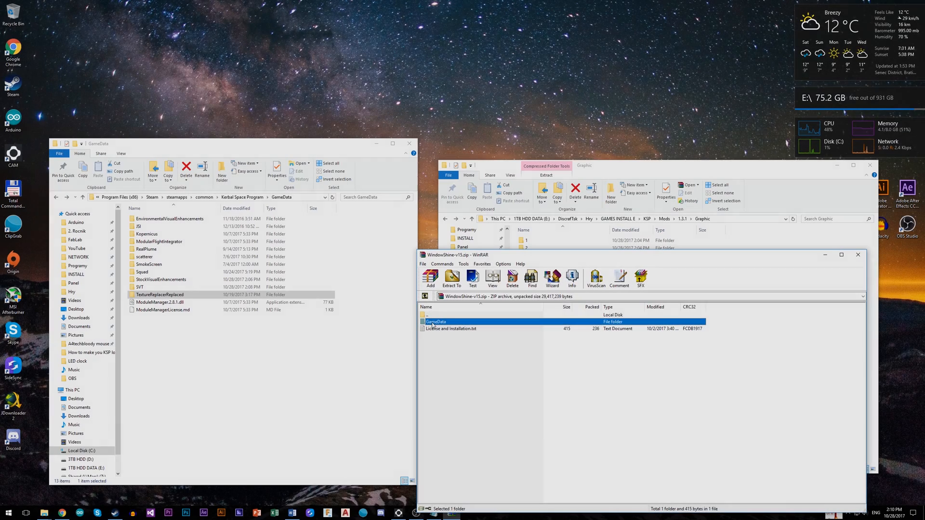
double_click(435, 321)
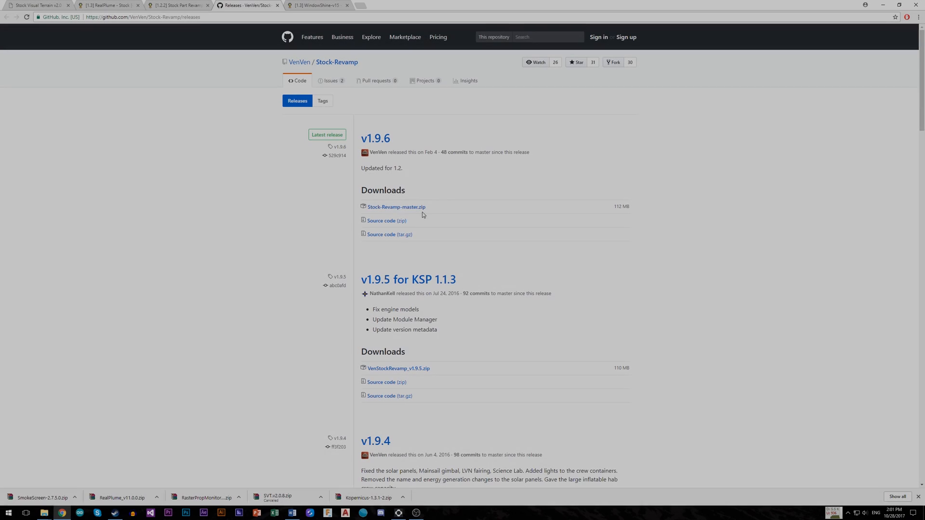
Download Stock-Revamp-master.zip from the v1.9.6 release.
click(396, 207)
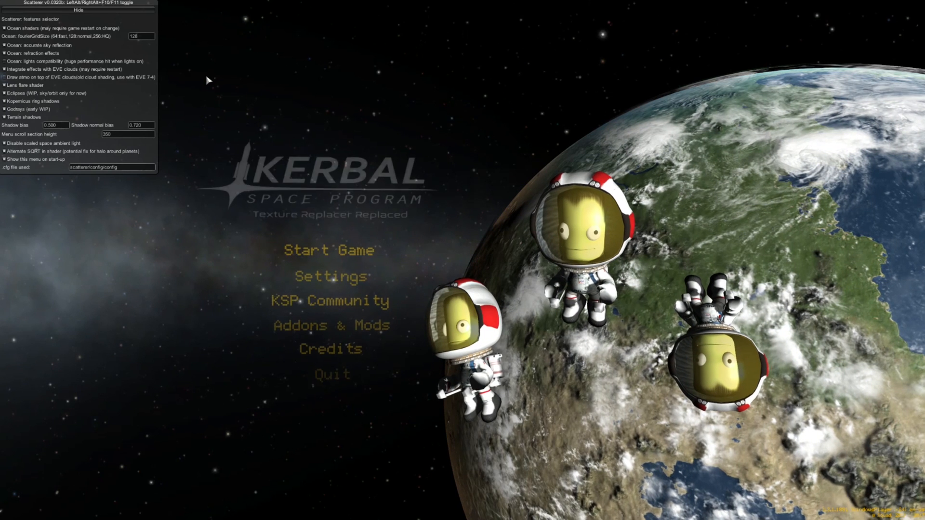
Resume the 'Test' saved game and enter the Tracking Station to view the Mun.
click(329, 250)
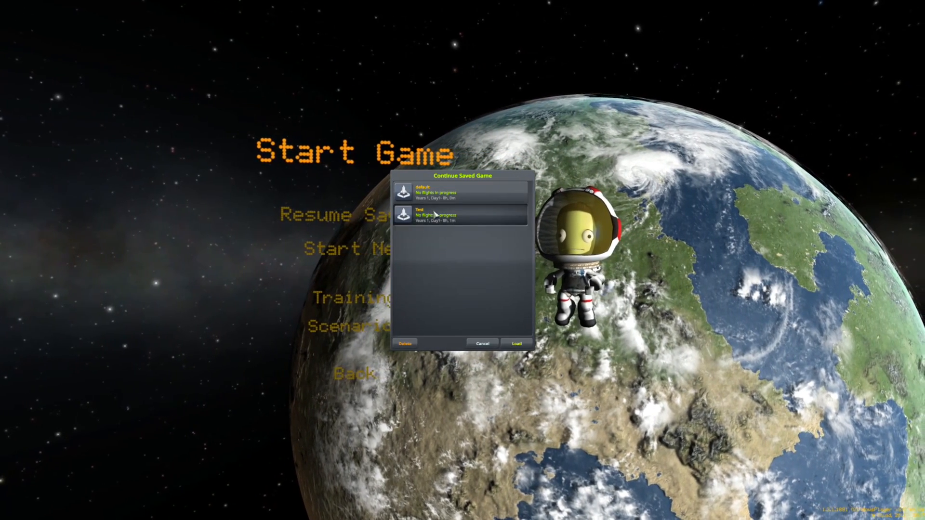
click(516, 344)
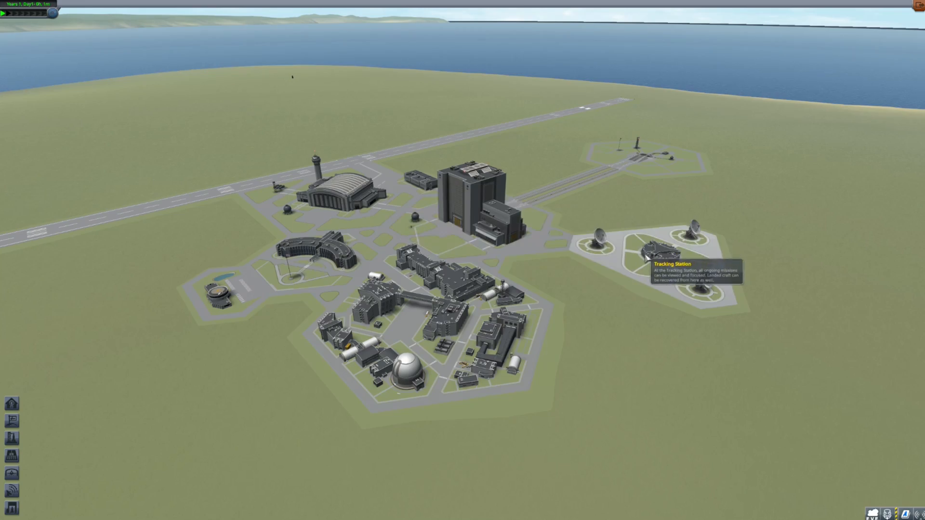
click(643, 242)
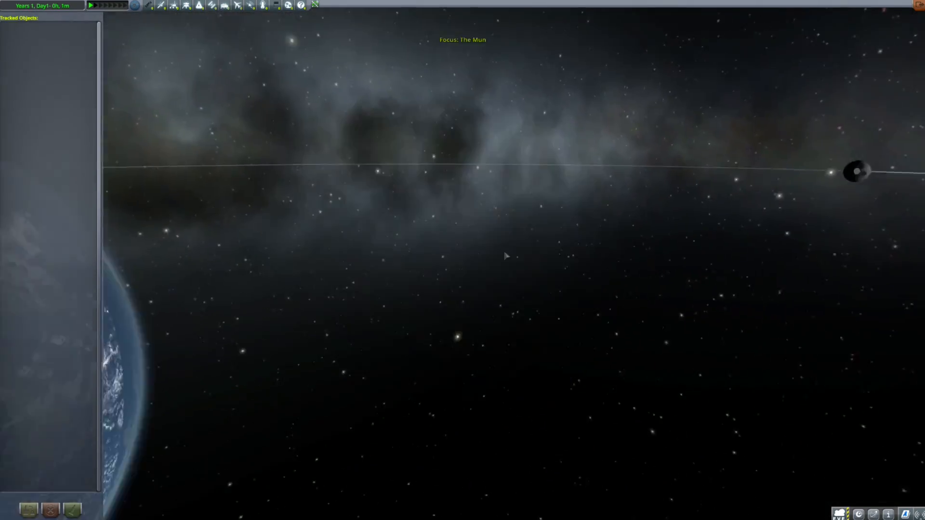